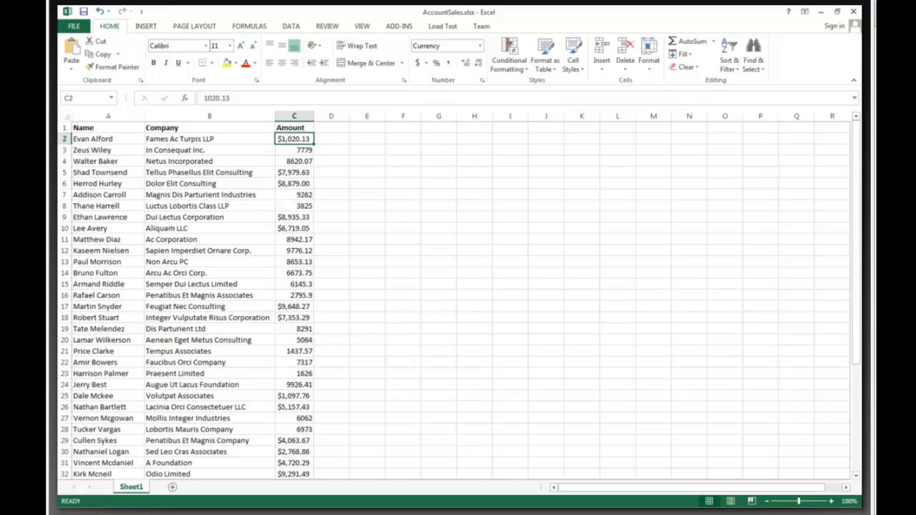
mouse_move(501, 10)
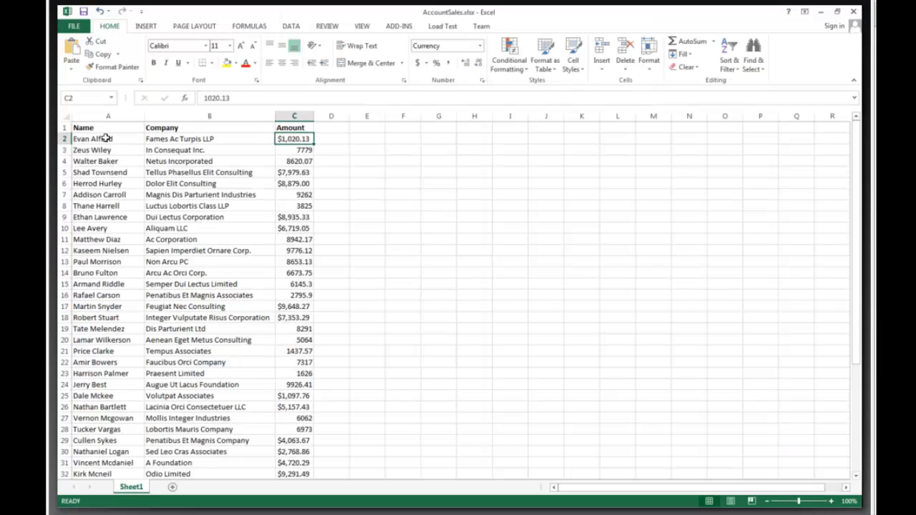
mouse_move(106, 137)
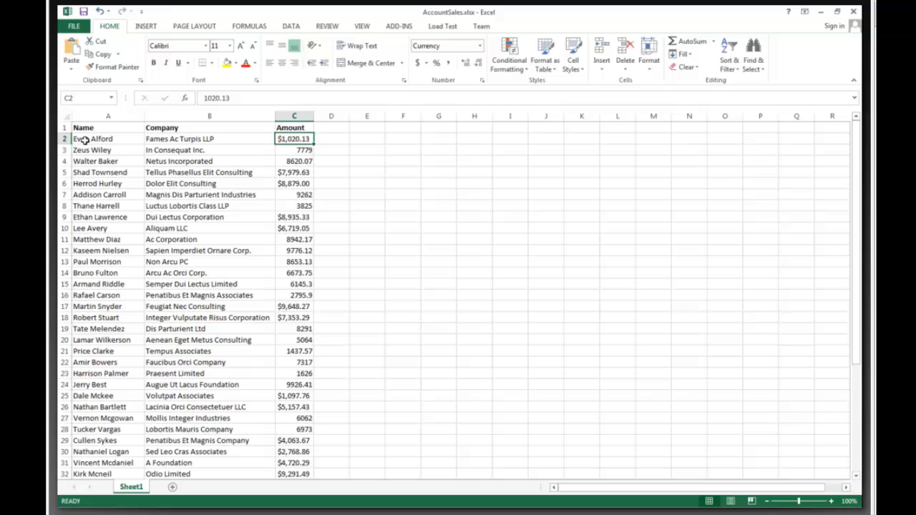
mouse_move(349, 169)
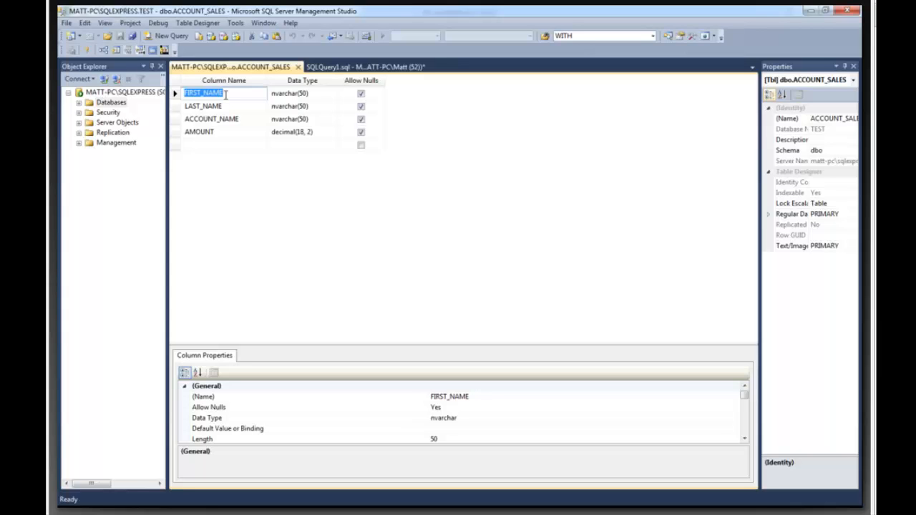
mouse_move(232, 109)
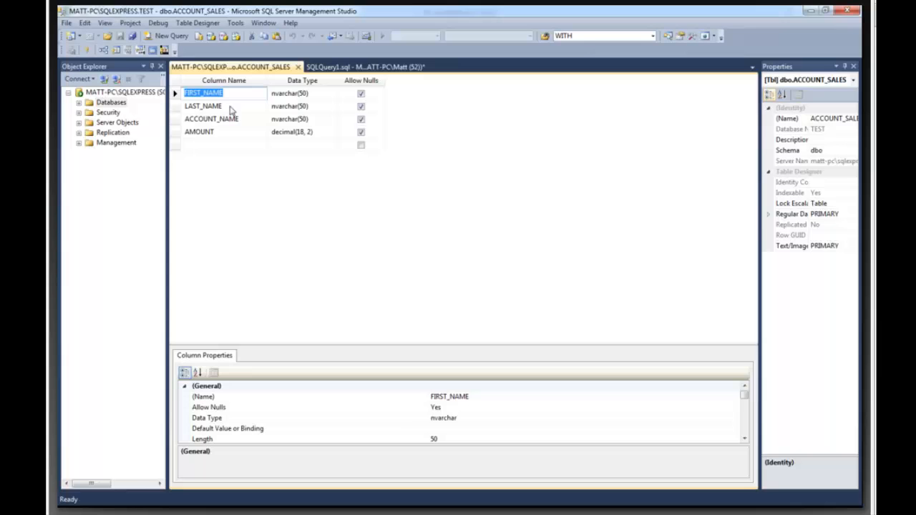
mouse_move(245, 133)
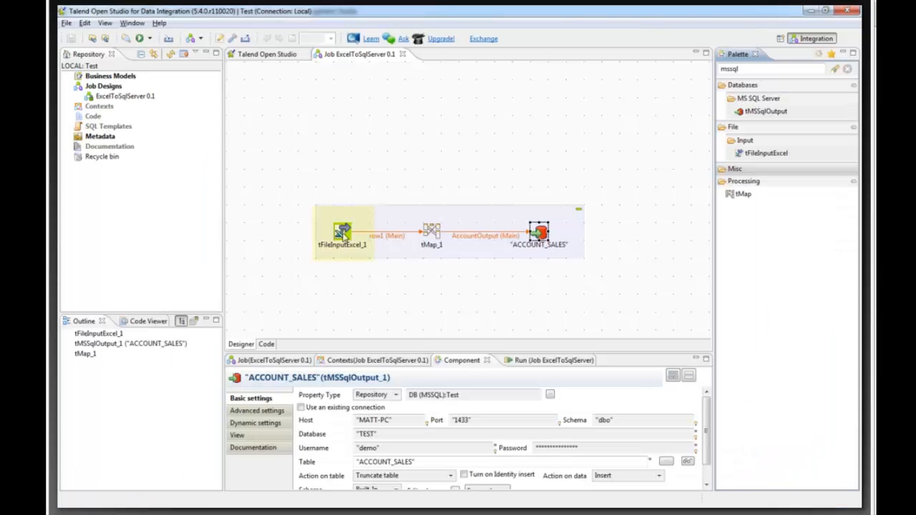
Select the tFileInputExcel_1 component reading AccountSales.xlsx to show its settings.
click(343, 235)
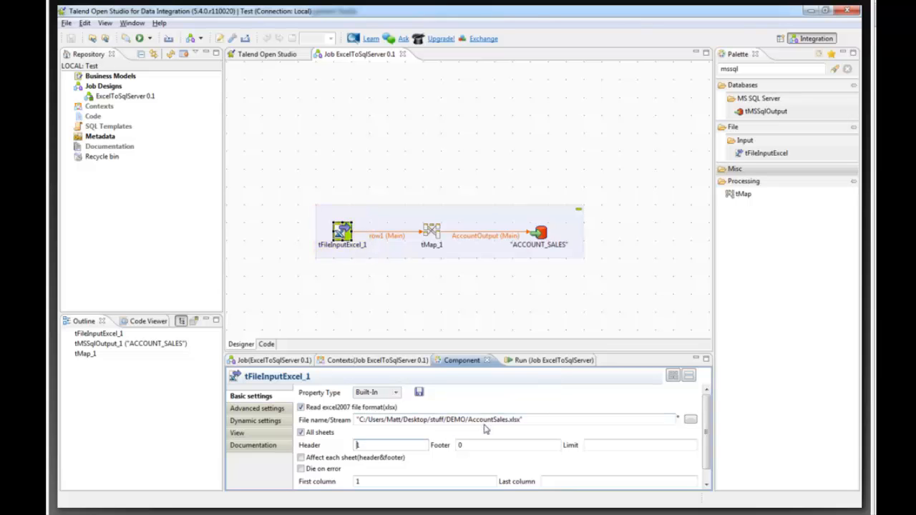
mouse_move(498, 420)
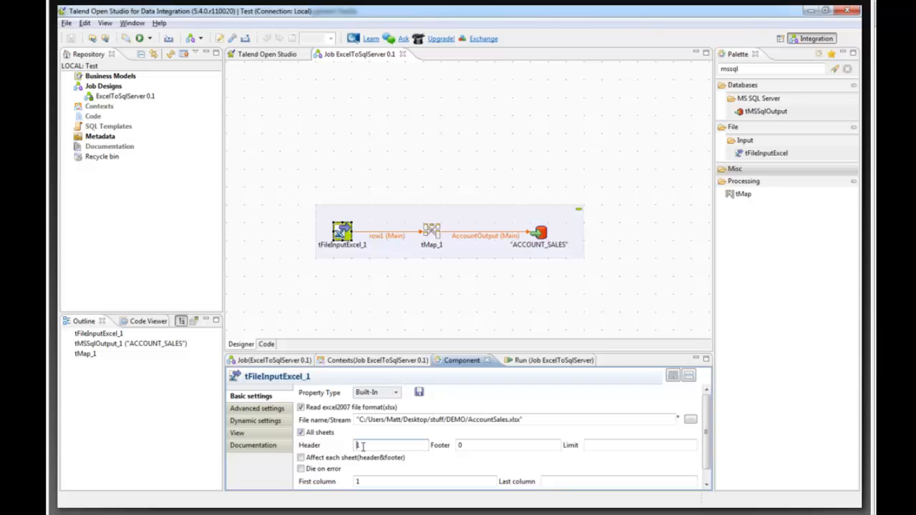
mouse_move(366, 481)
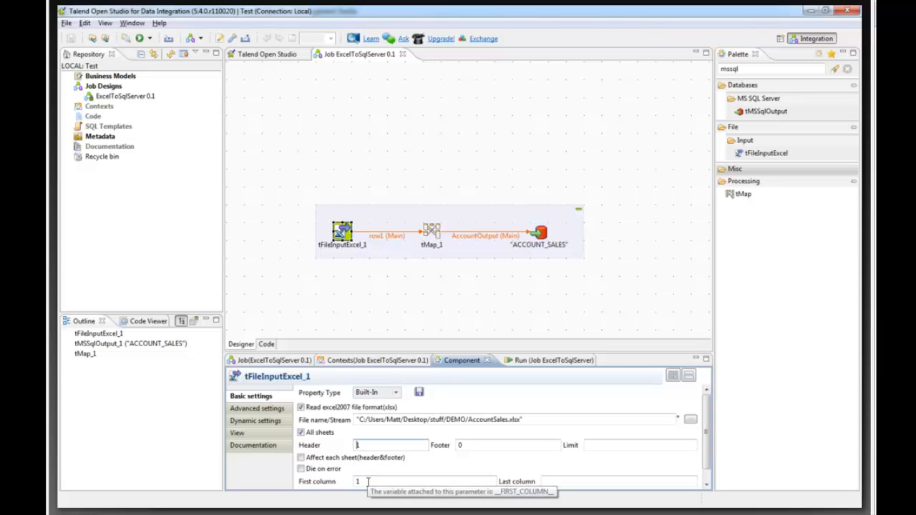
mouse_move(422, 250)
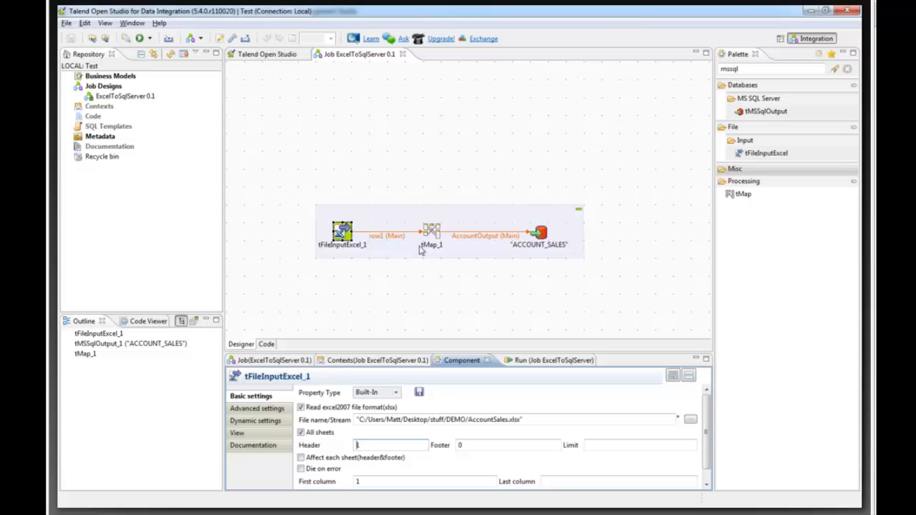
click(537, 232)
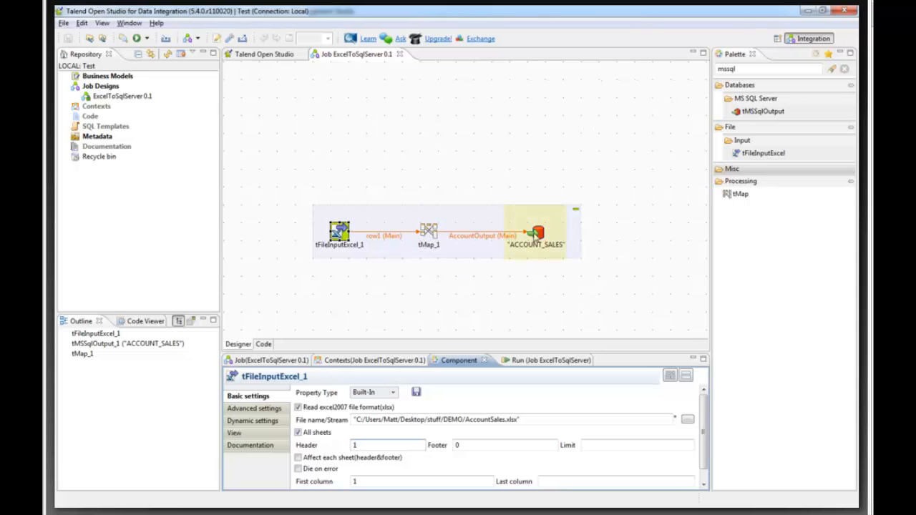
Select the ACCOUNT_SALES tMSSqlOutput component to show its truncate-then-insert settings.
click(536, 230)
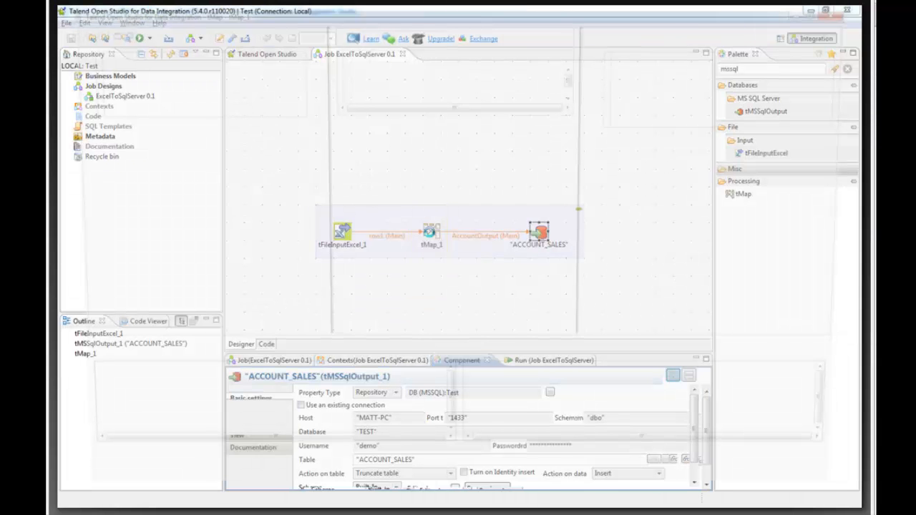
Inspect tMap_1's FirstName expression lowercasing FullName's first word in Expression Builder, then cancel.
double_click(431, 232)
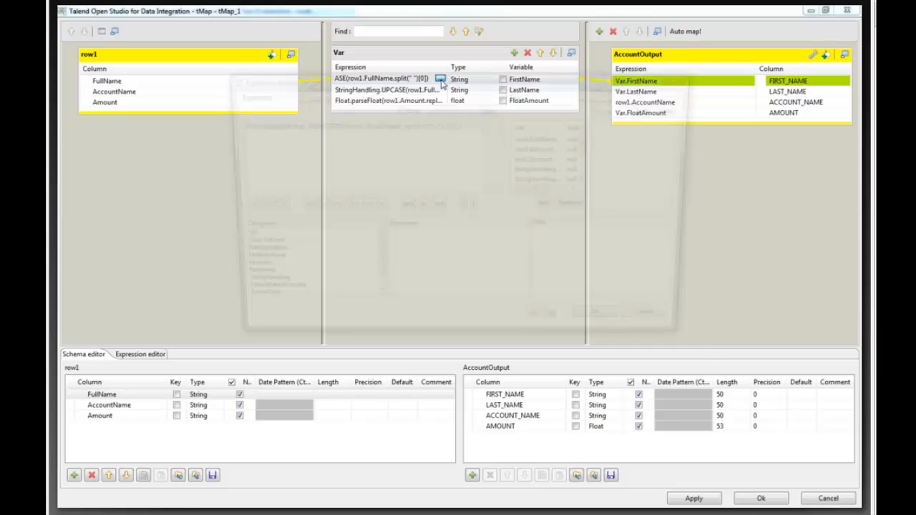
click(441, 78)
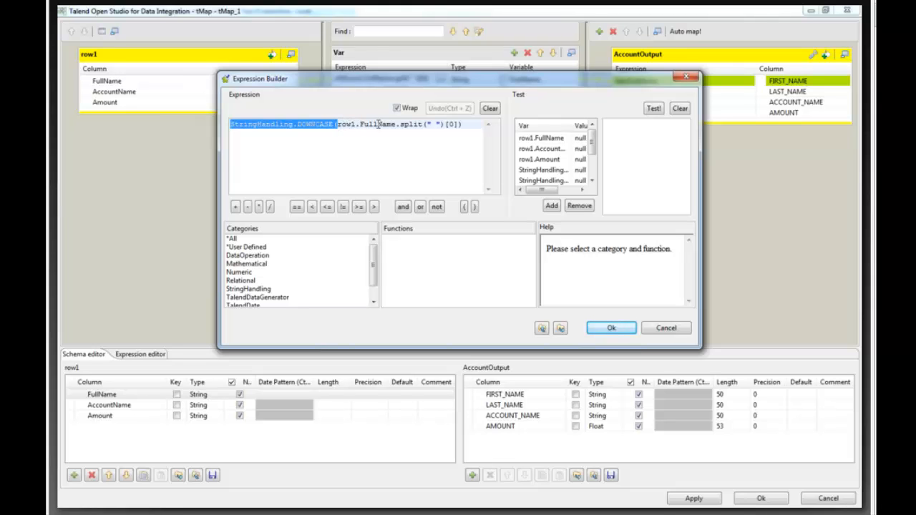
click(429, 123)
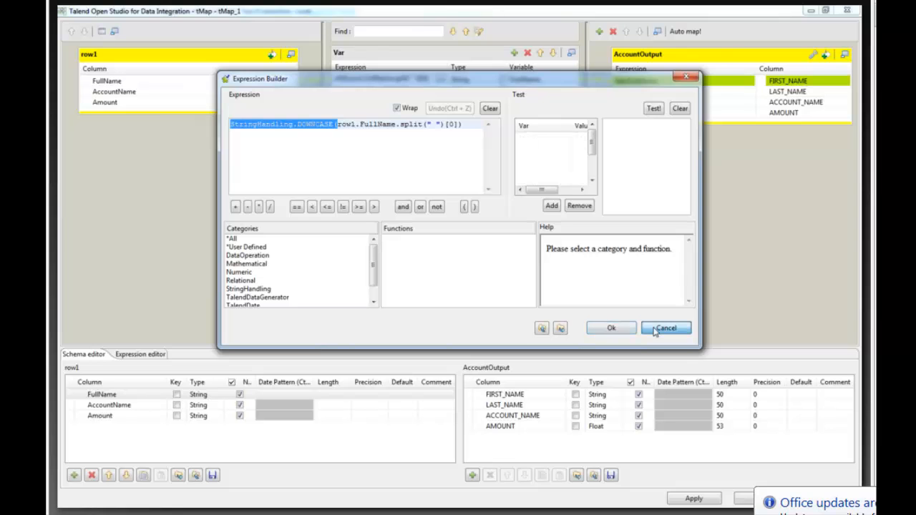
click(664, 328)
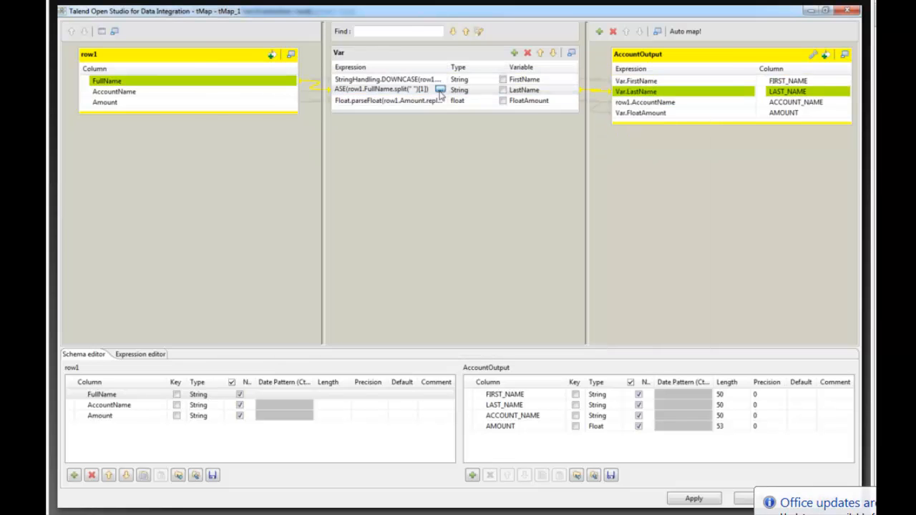
Review the LastName expression uppercasing FullName's second word in Expression Builder and confirm it.
click(439, 89)
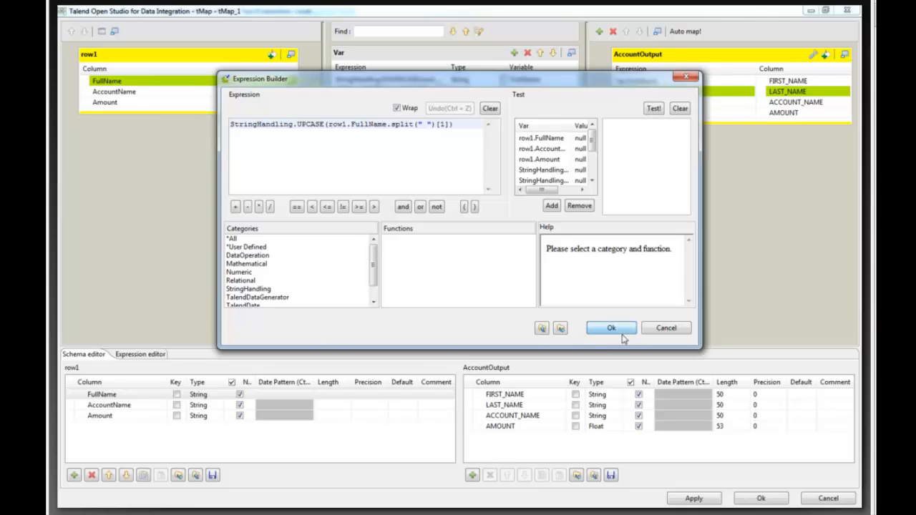
click(609, 328)
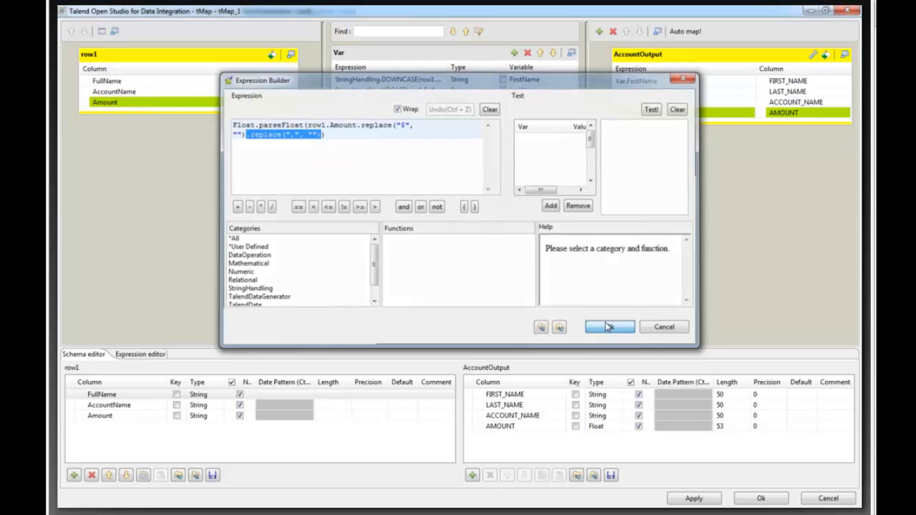
Accept the FloatAmount expression and mappings, then run ExcelToSqlServer loading 45 rows into ACCOUNT_SALES.
click(610, 326)
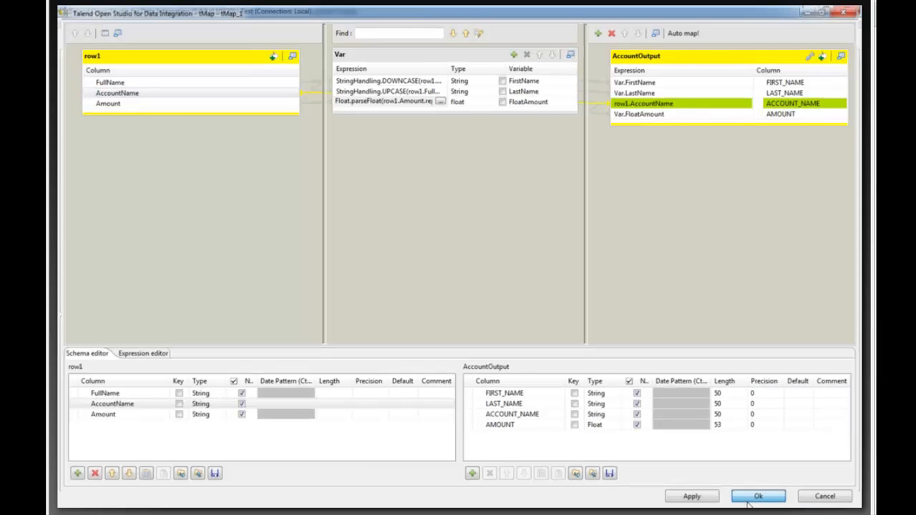
click(759, 496)
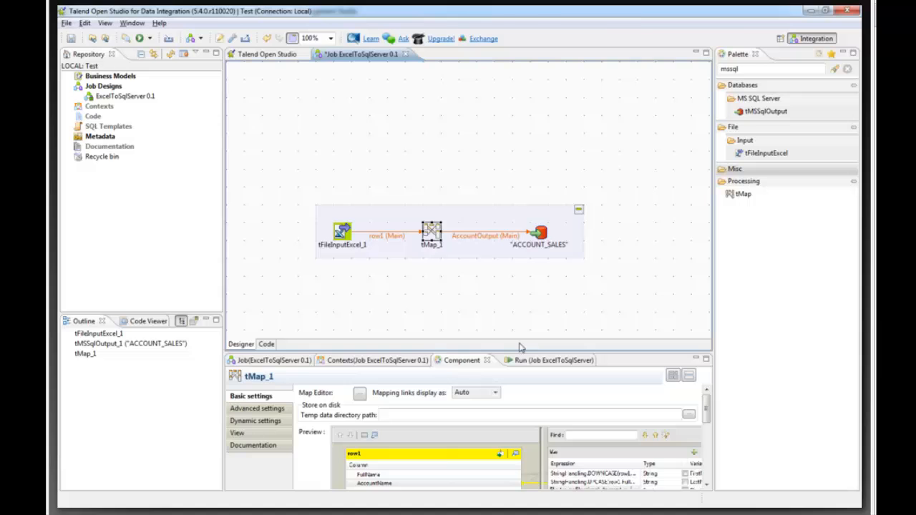
click(535, 360)
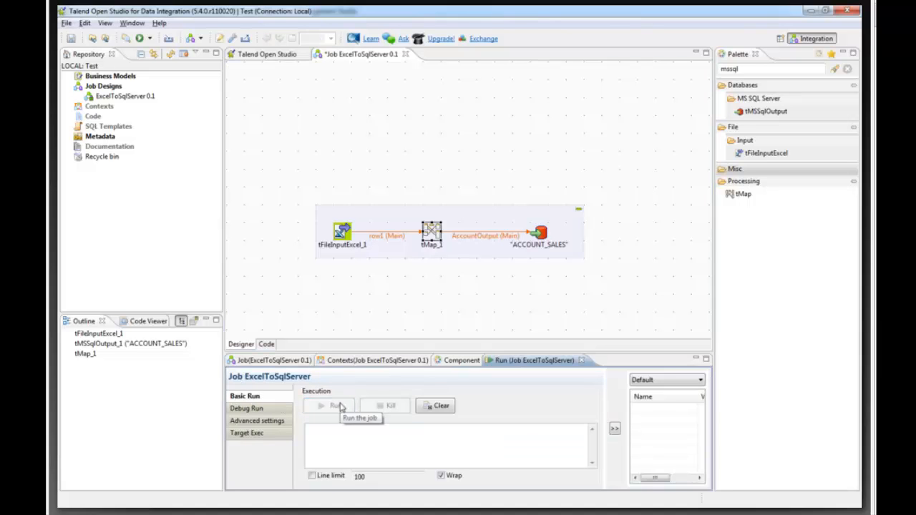
click(329, 407)
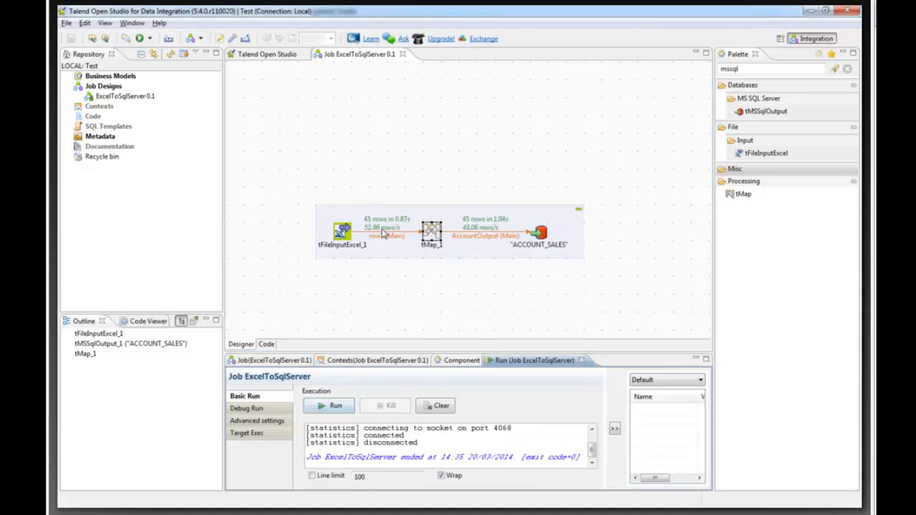